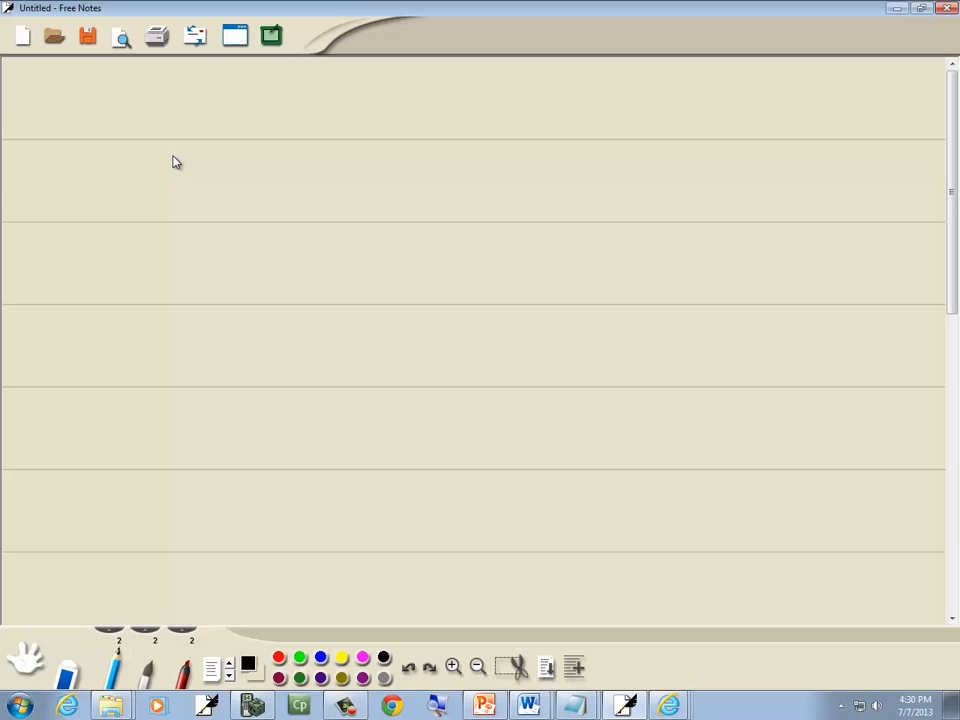
Step: Handwrite 'LOG 1/100' on the top line with the pen
{"action": "left_click_drag", "start_coordinate": [136, 130], "coordinate": [184, 114]}
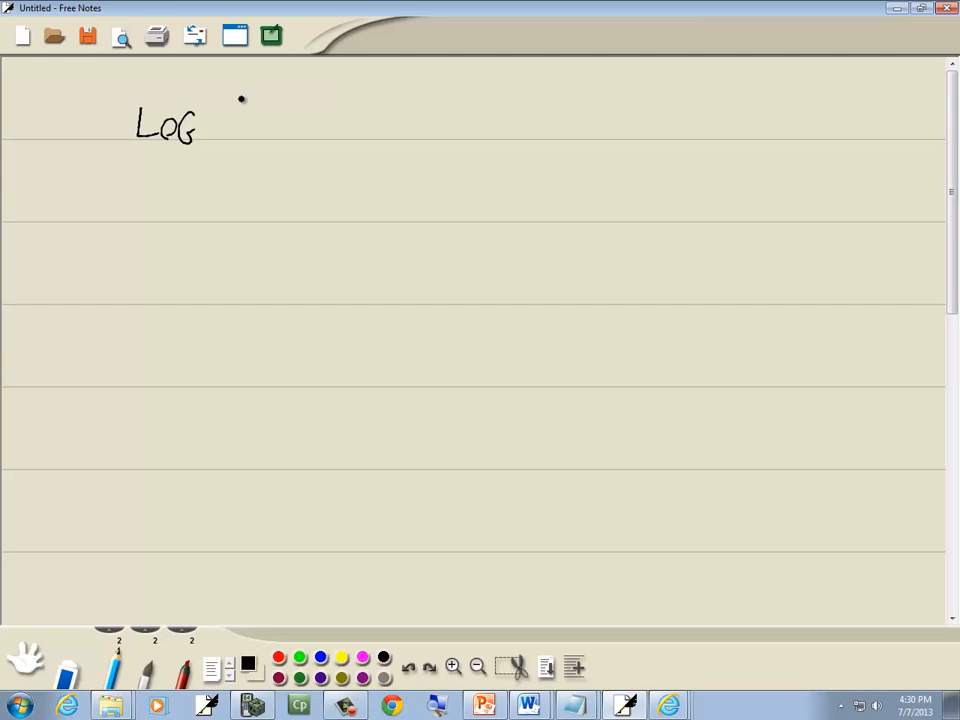
{"action": "left_click_drag", "start_coordinate": [240, 96], "coordinate": [244, 136]}
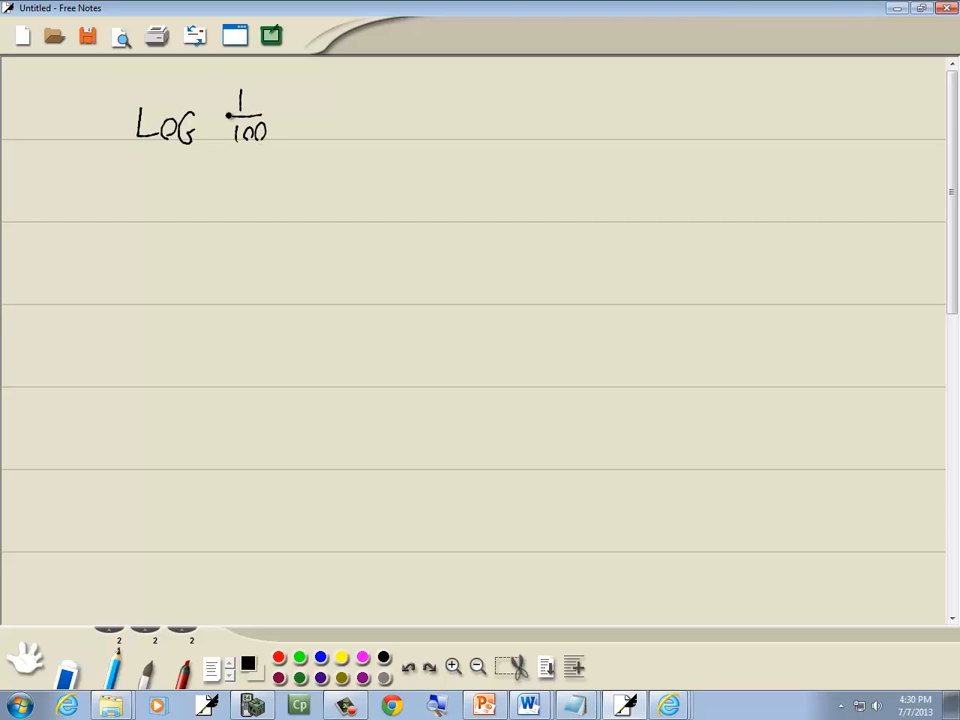
{"action": "left_click_drag", "start_coordinate": [130, 204], "coordinate": [180, 204]}
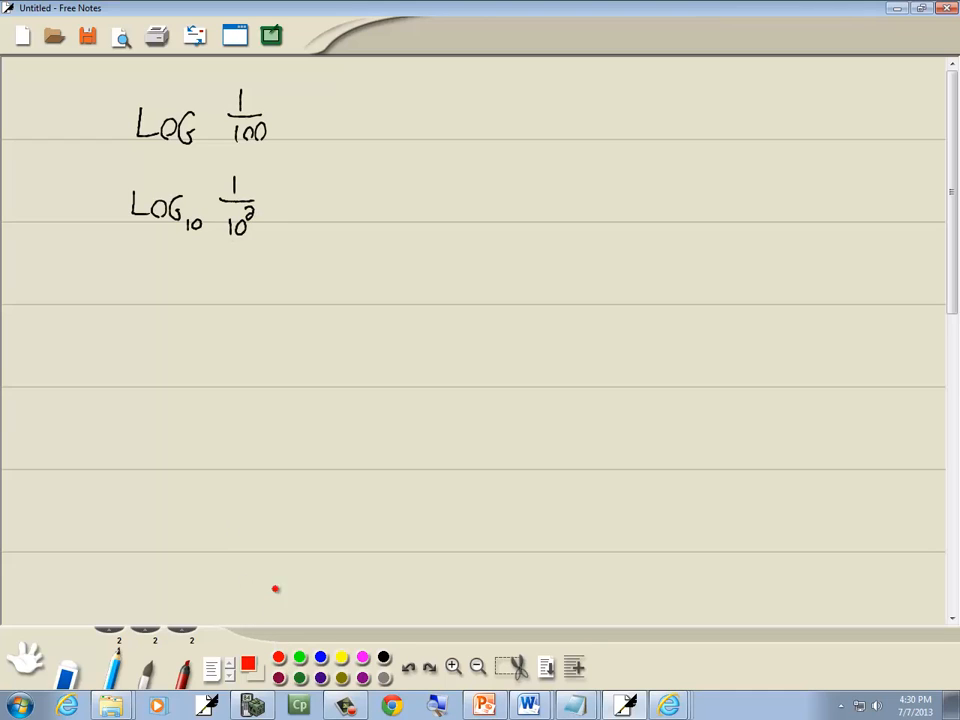
Step: Circle the 10² in red with an arrow, then begin line three with LOG₁₀
{"action": "left_click_drag", "start_coordinate": [250, 200], "coordinate": [240, 244]}
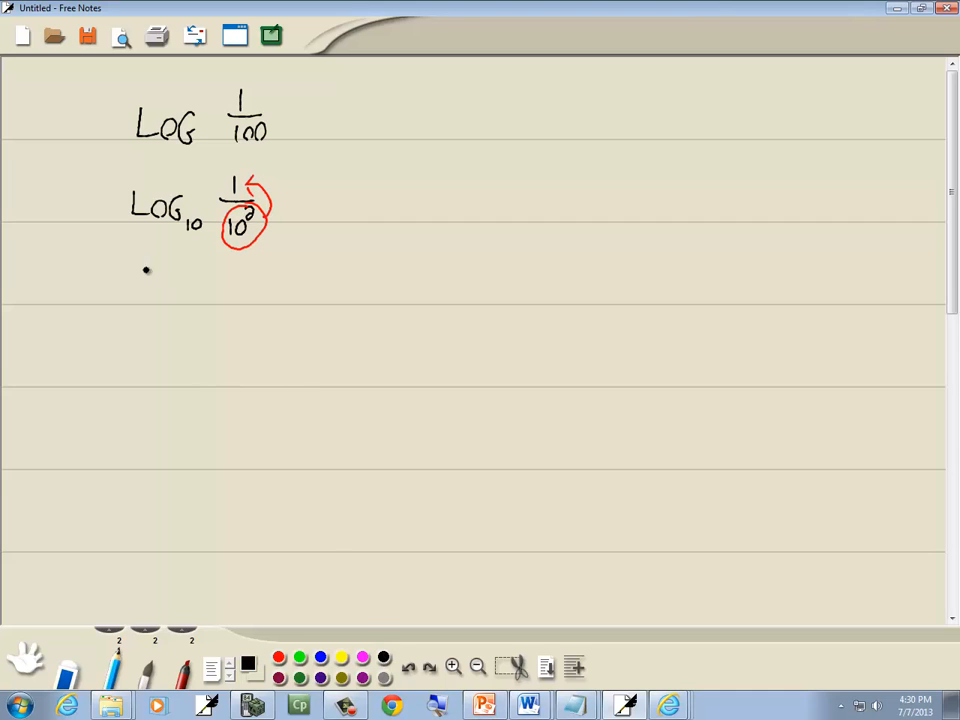
{"action": "left_click_drag", "start_coordinate": [130, 304], "coordinate": [190, 304]}
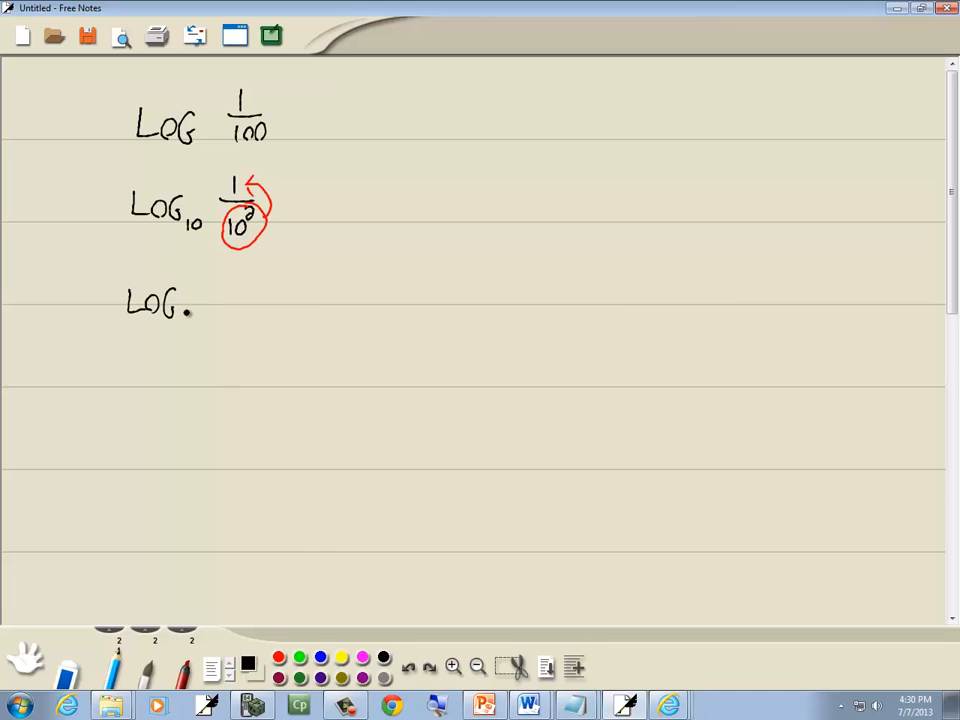
{"action": "type", "text": "10"}
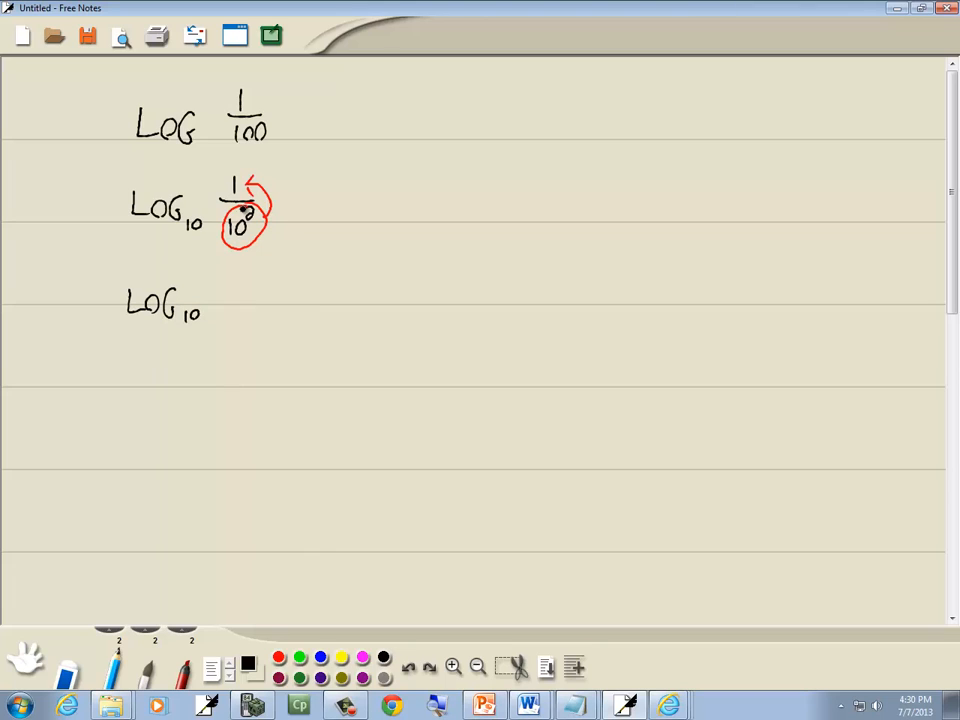